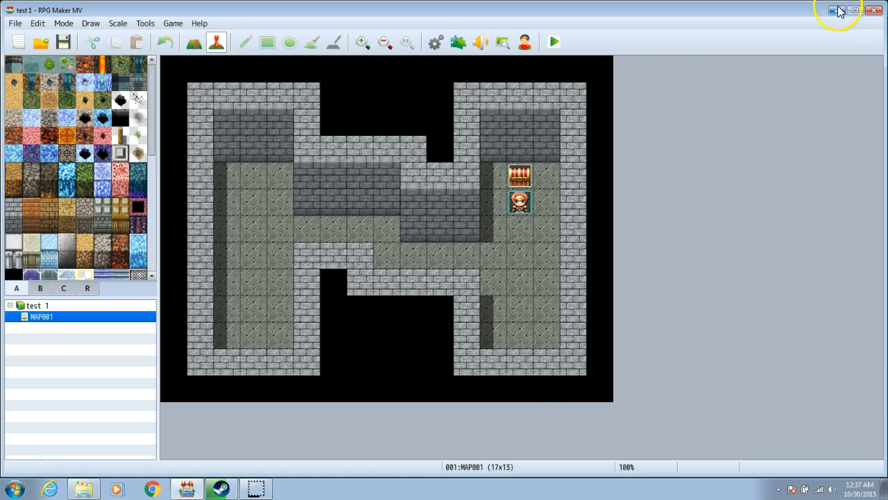
Step: Minimize the RPG Maker MV editor and select the rpg dlc folder on the desktop
{"action": "left_click", "coordinate": [832, 11]}
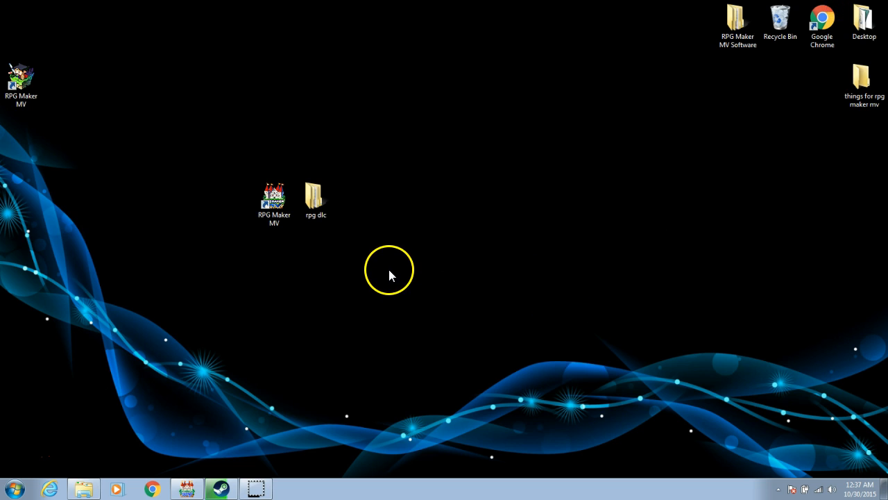
{"action": "left_click", "coordinate": [315, 197]}
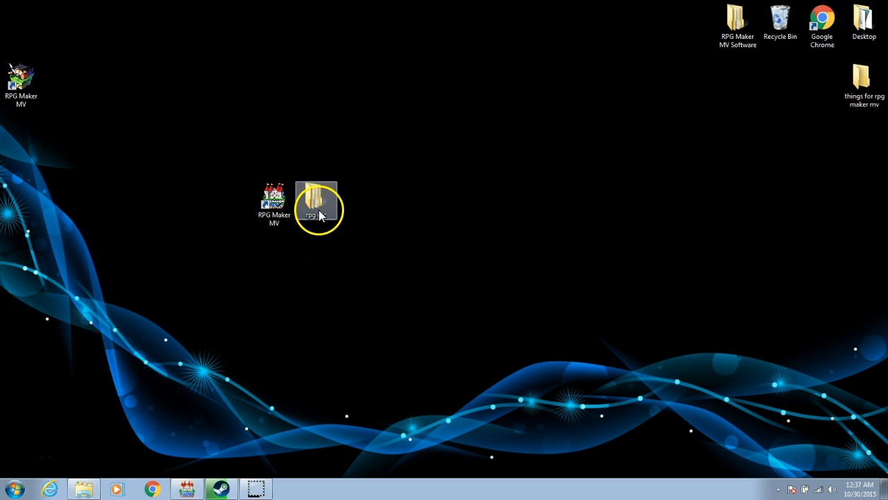
Step: Show the rpg dlc folder and the test game folder from Documents > Games side by side
{"action": "double_click", "coordinate": [317, 201]}
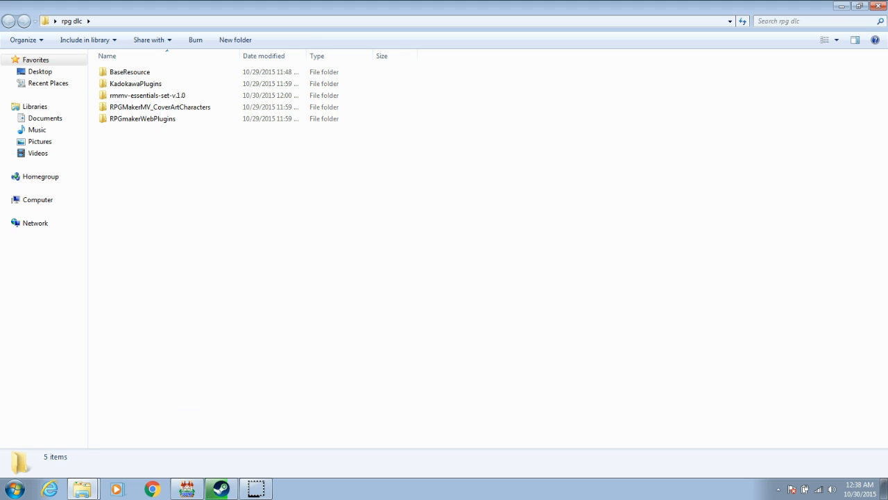
{"action": "left_click", "coordinate": [131, 72]}
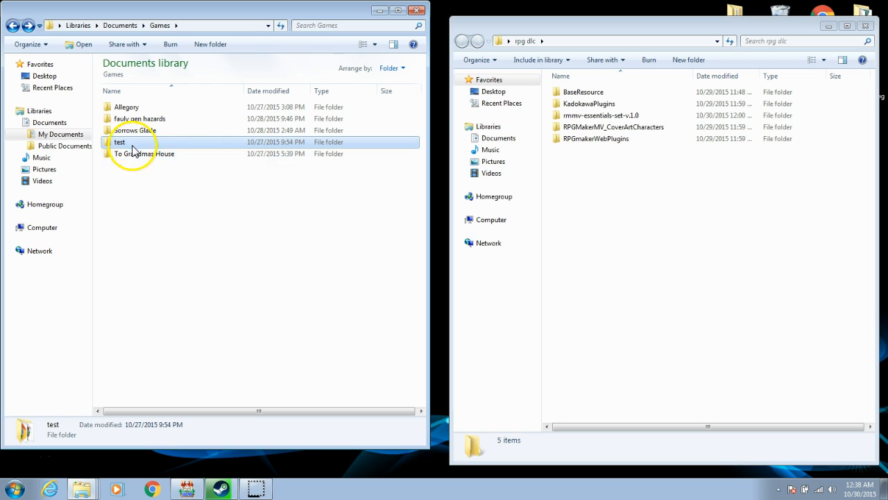
{"action": "double_click", "coordinate": [119, 141]}
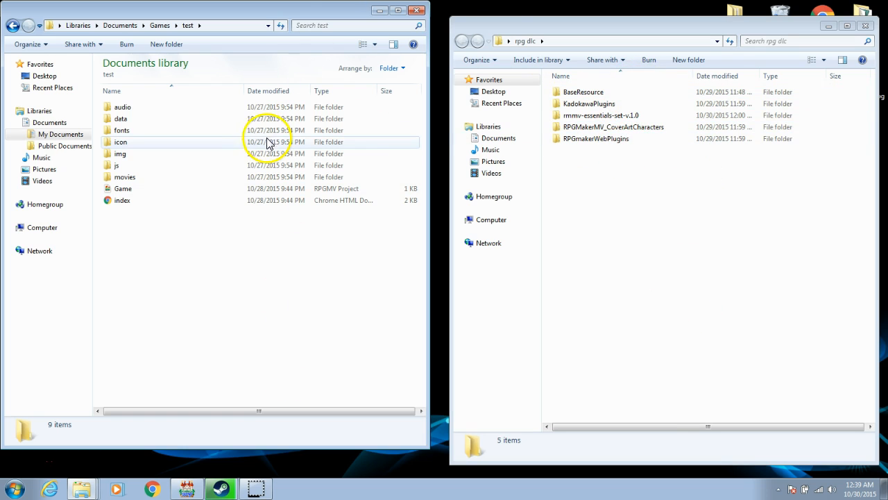
Step: Copy all DLC BaseResource bgm tracks into the test game's audio > bgm folder
{"action": "double_click", "coordinate": [583, 91]}
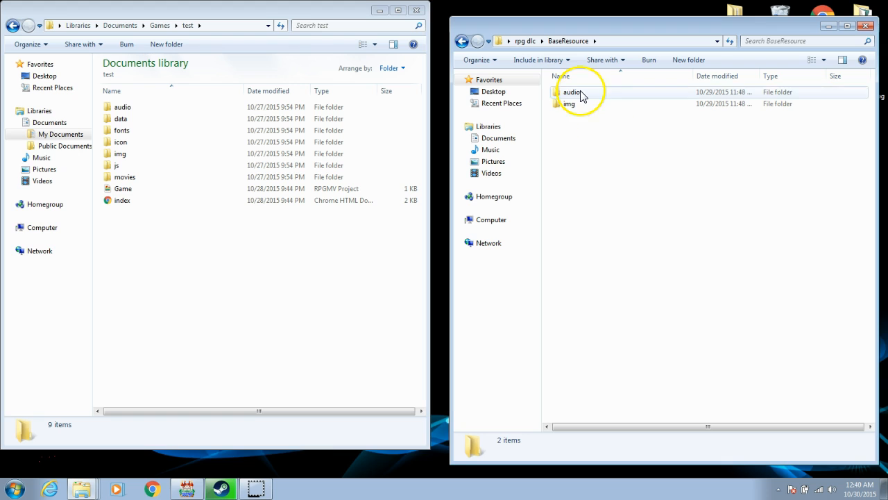
{"action": "double_click", "coordinate": [572, 92]}
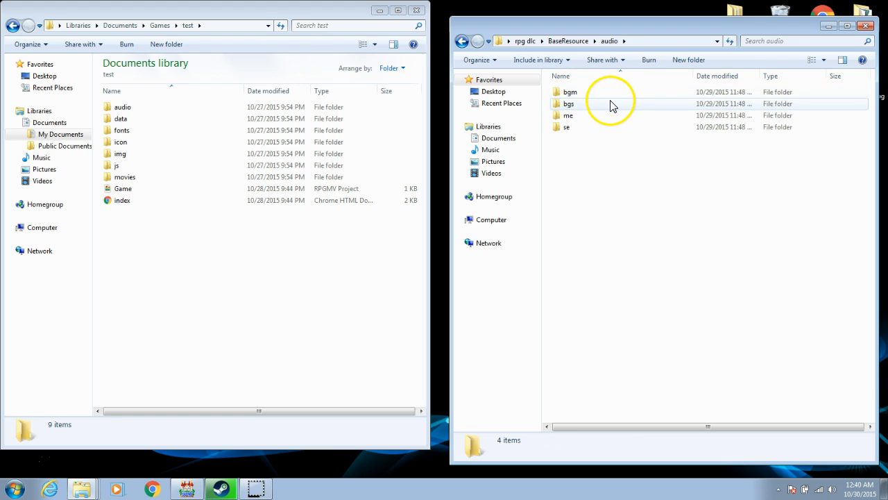
{"action": "mouse_move", "coordinate": [165, 115]}
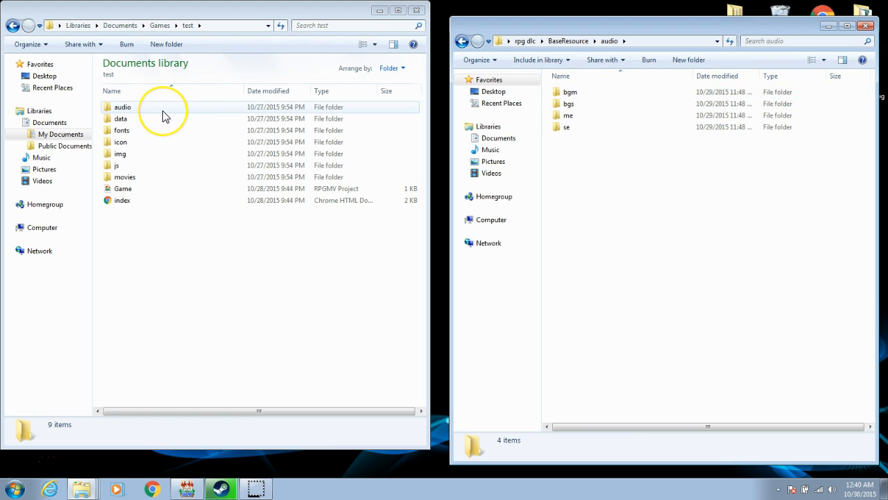
{"action": "double_click", "coordinate": [122, 105]}
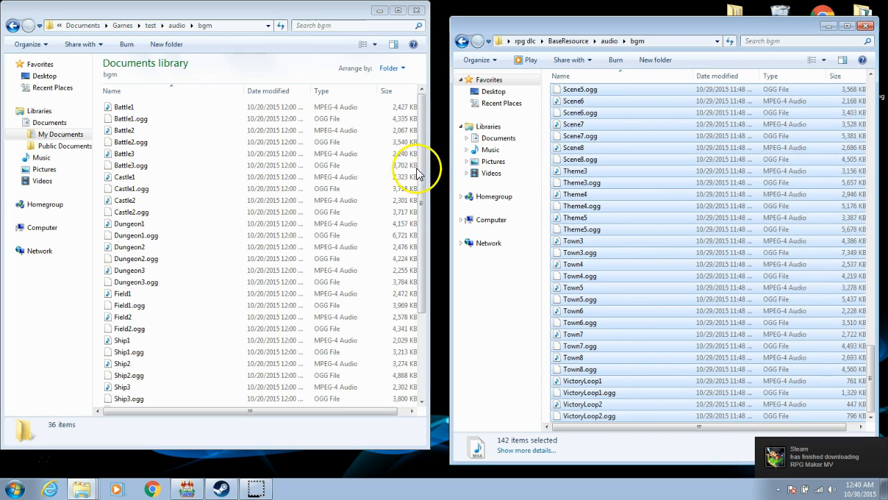
{"action": "left_click", "coordinate": [125, 153]}
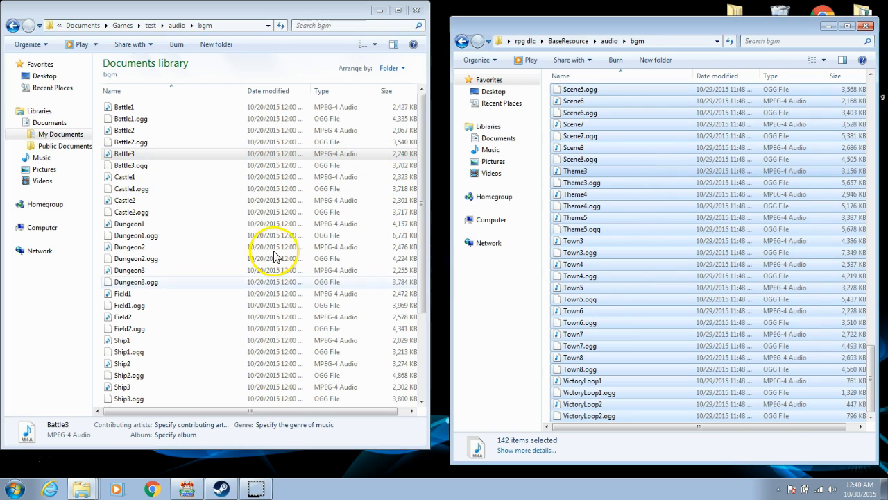
{"action": "left_click", "coordinate": [130, 211]}
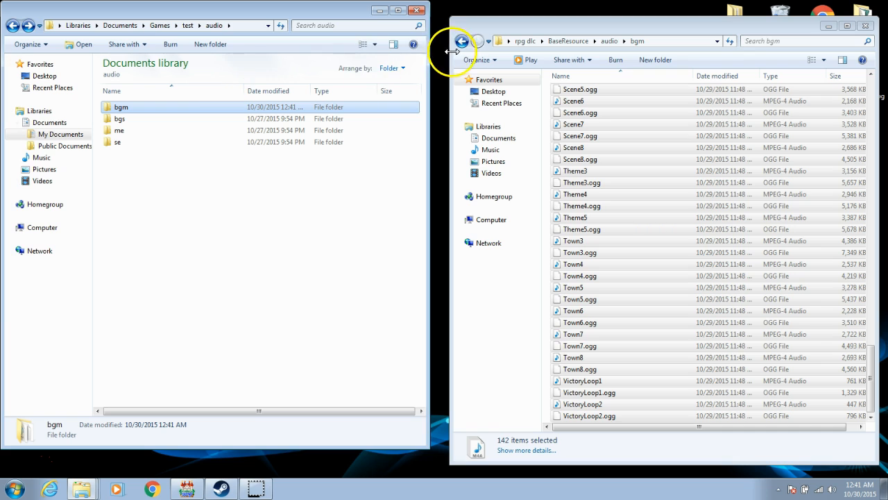
Step: Copy the DLC background sounds (bgs) into the test game's matching sound folder
{"action": "left_click", "coordinate": [462, 41]}
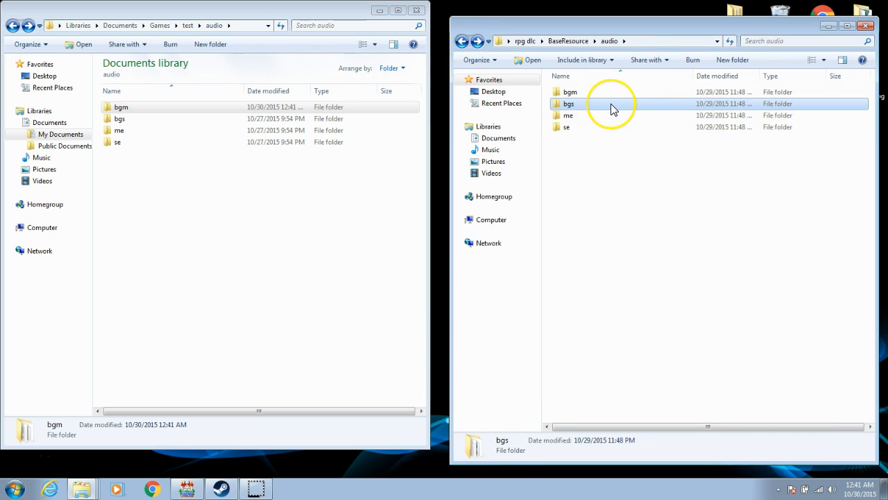
{"action": "double_click", "coordinate": [569, 103]}
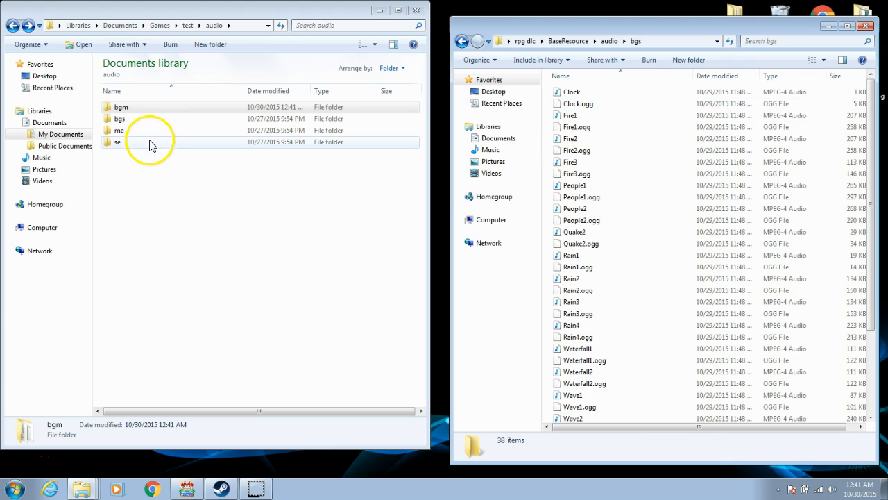
{"action": "double_click", "coordinate": [119, 119]}
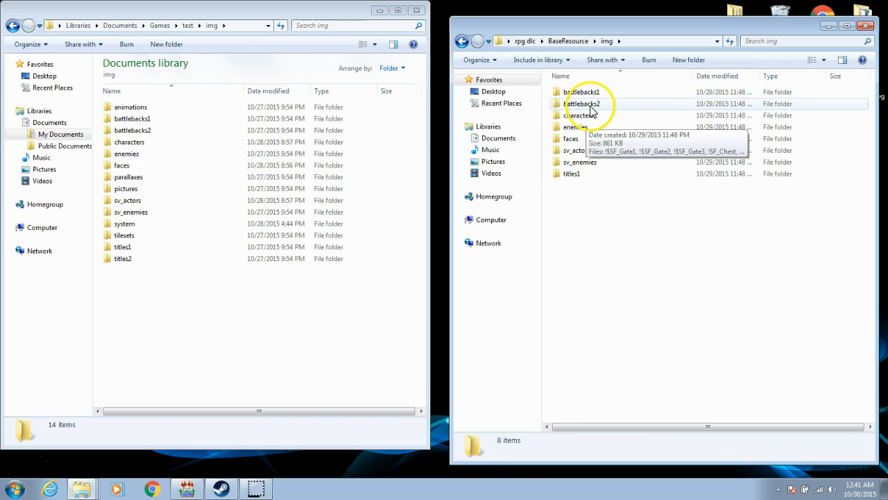
Step: Browse the DLC battlebacks1 images, then return both windows to their top folders
{"action": "left_click", "coordinate": [581, 91]}
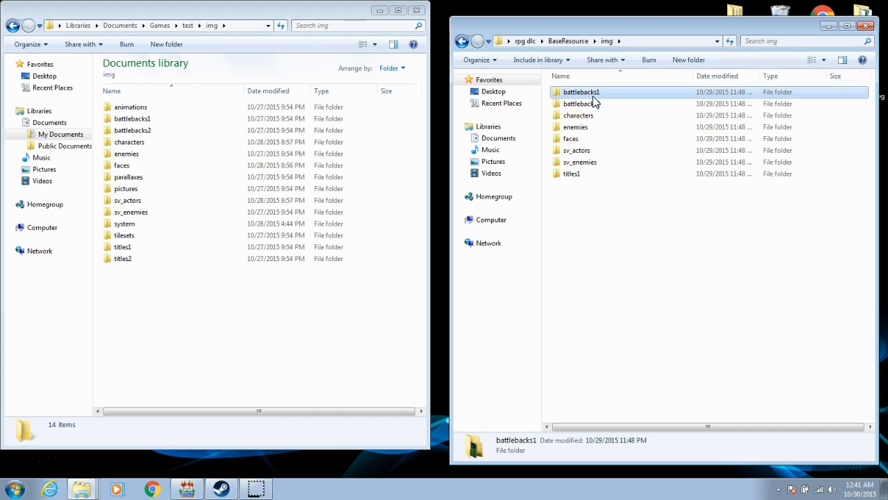
{"action": "double_click", "coordinate": [580, 91]}
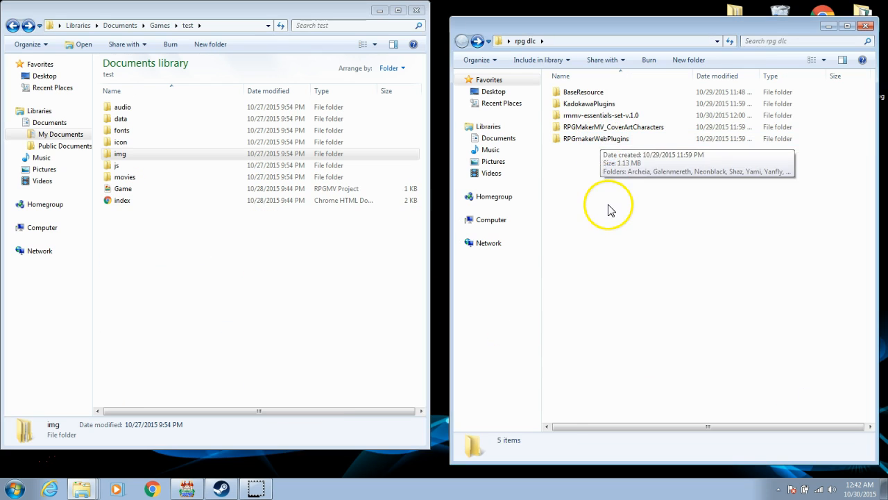
{"action": "mouse_move", "coordinate": [605, 214]}
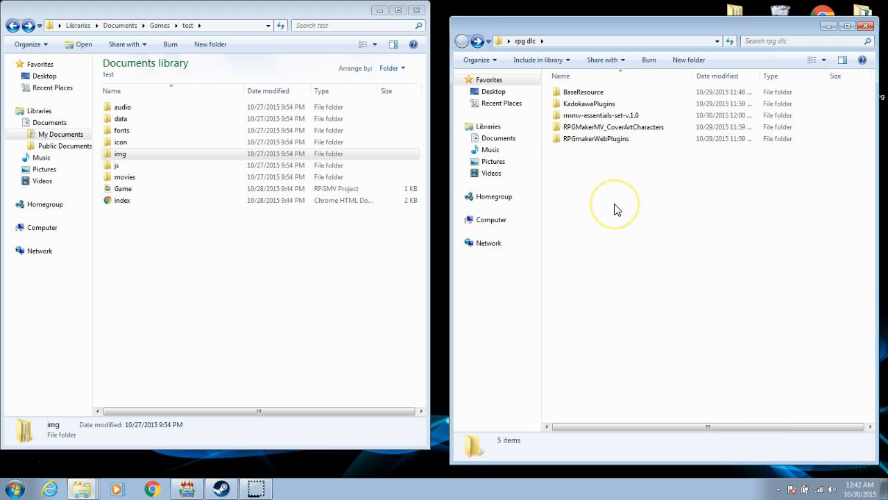
Step: Copy the 37 KadokawaPlugins scripts into test\js\plugins with Copy and Replace for all conflicts
{"action": "left_click", "coordinate": [601, 102]}
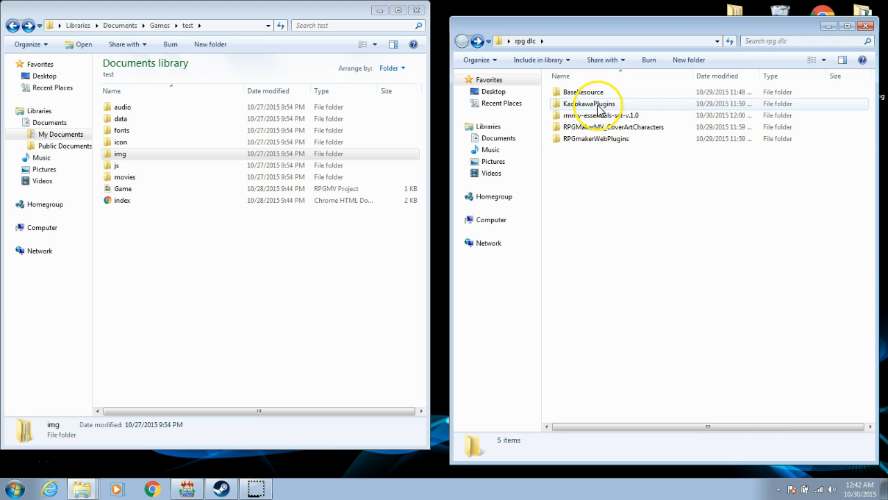
{"action": "double_click", "coordinate": [591, 103]}
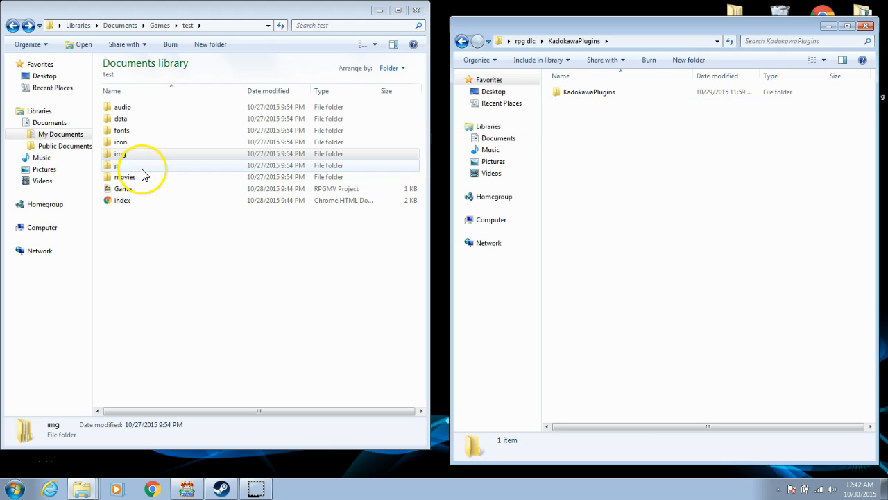
{"action": "double_click", "coordinate": [119, 165]}
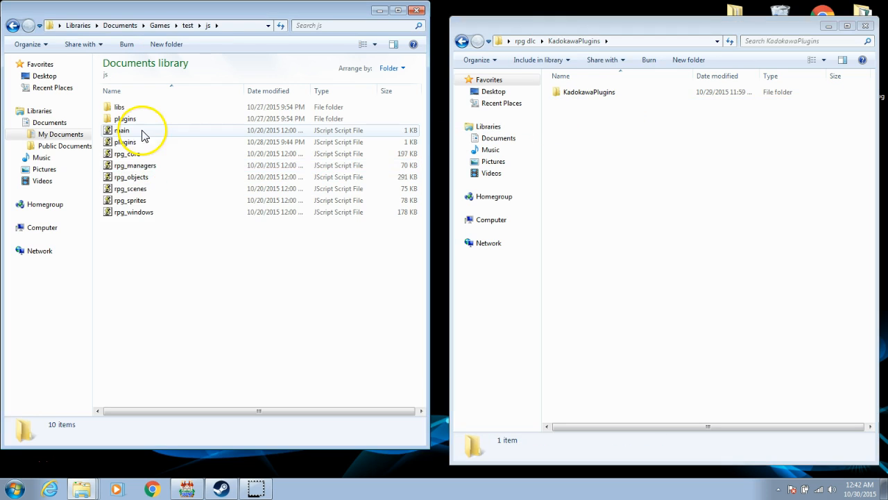
{"action": "mouse_move", "coordinate": [125, 118]}
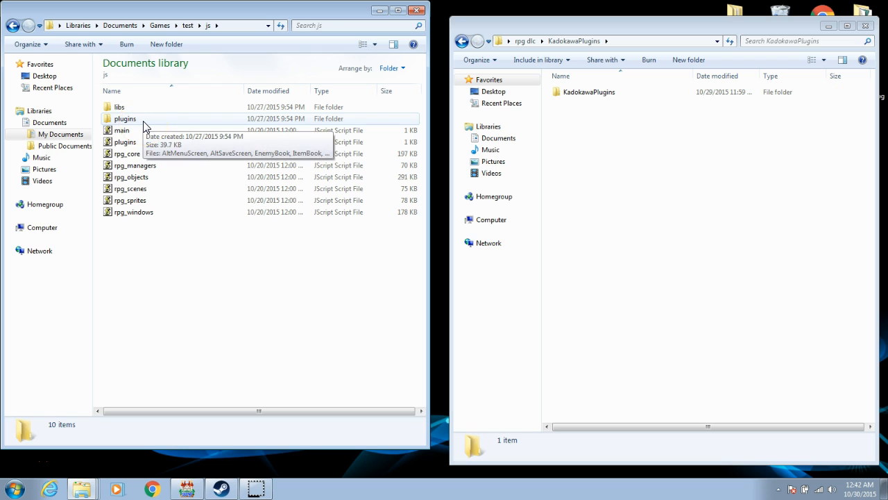
{"action": "double_click", "coordinate": [125, 118]}
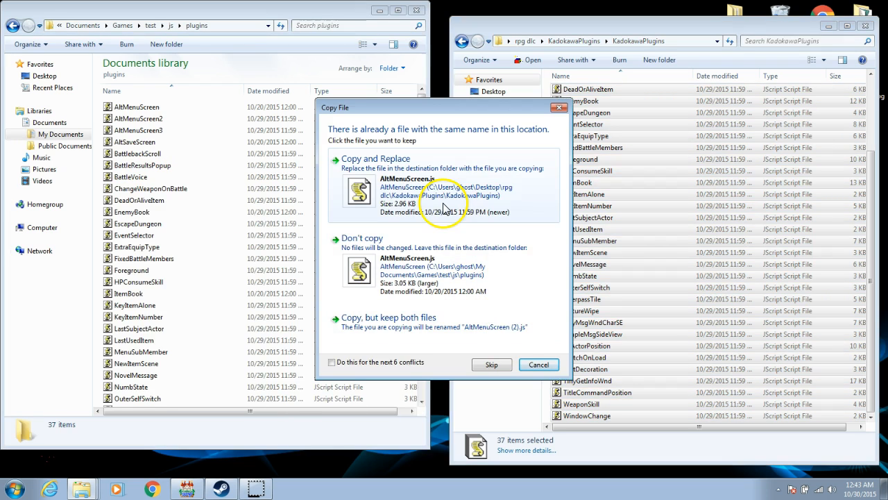
{"action": "mouse_move", "coordinate": [465, 208]}
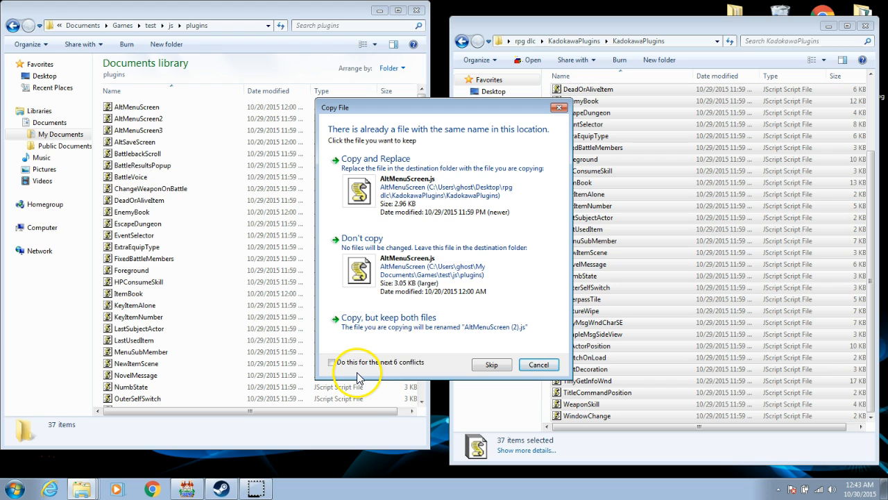
{"action": "left_click", "coordinate": [331, 361]}
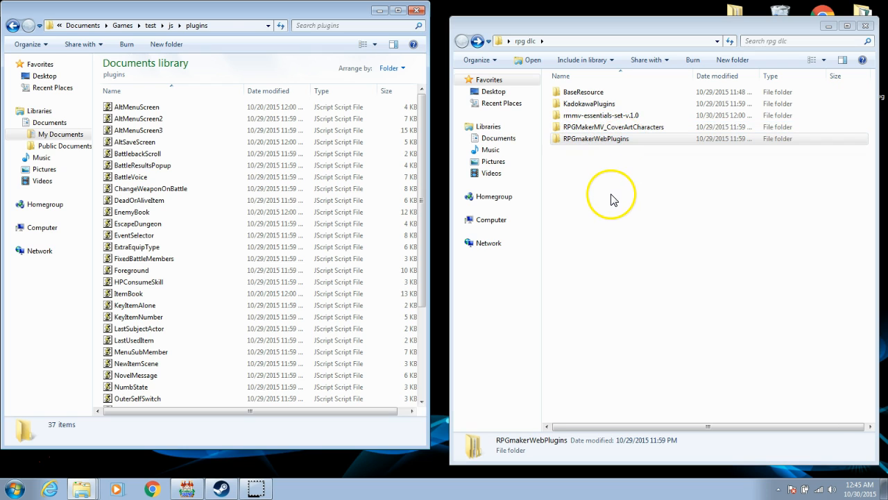
Step: Copy Archeia's No Autoshadow script from RPGmakerWebPlugins into the test plugins folder
{"action": "left_click", "coordinate": [597, 139]}
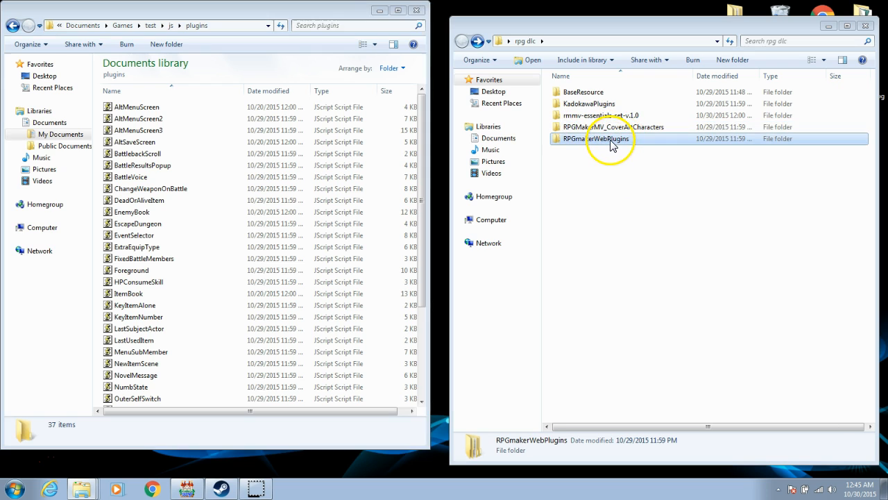
{"action": "double_click", "coordinate": [609, 138]}
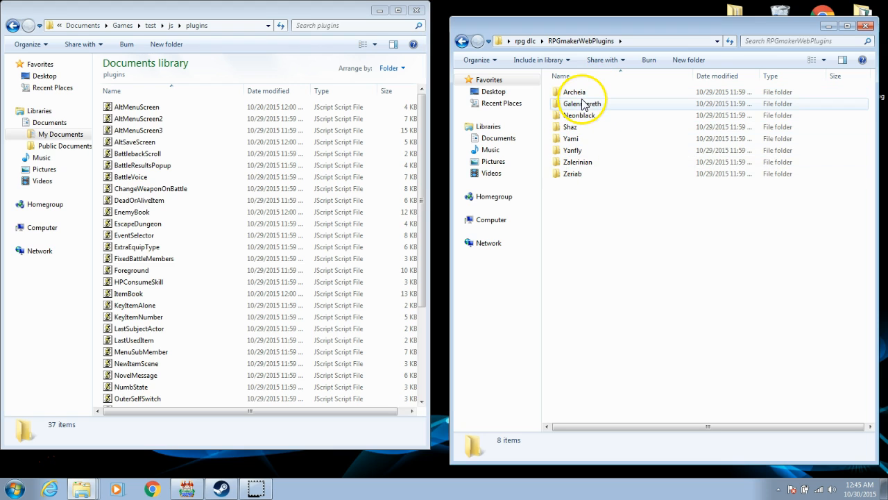
{"action": "double_click", "coordinate": [575, 92]}
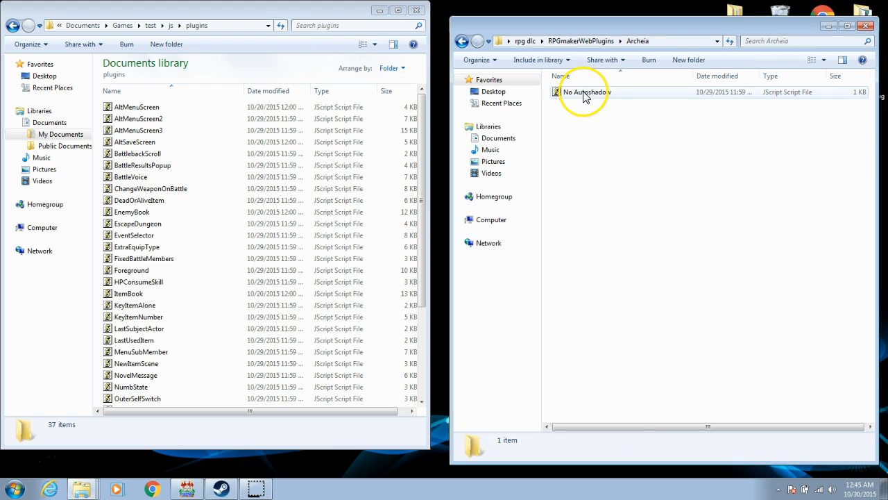
{"action": "right_click", "coordinate": [586, 92]}
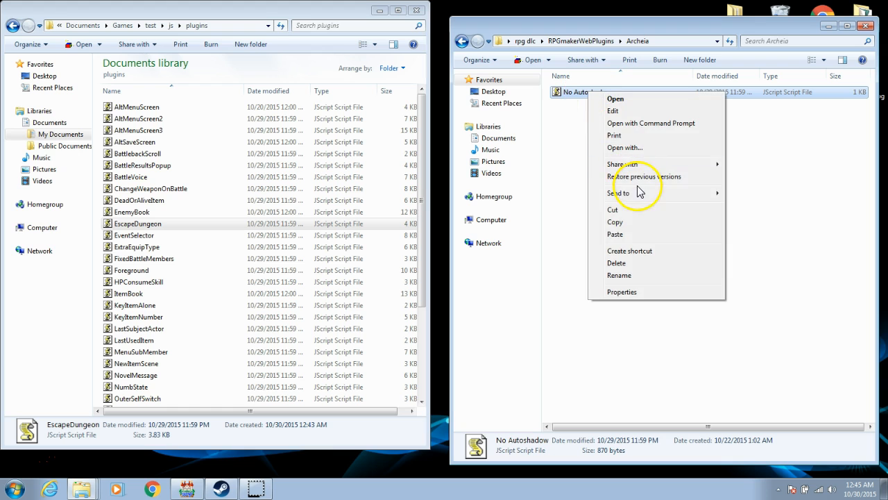
{"action": "left_click", "coordinate": [257, 223]}
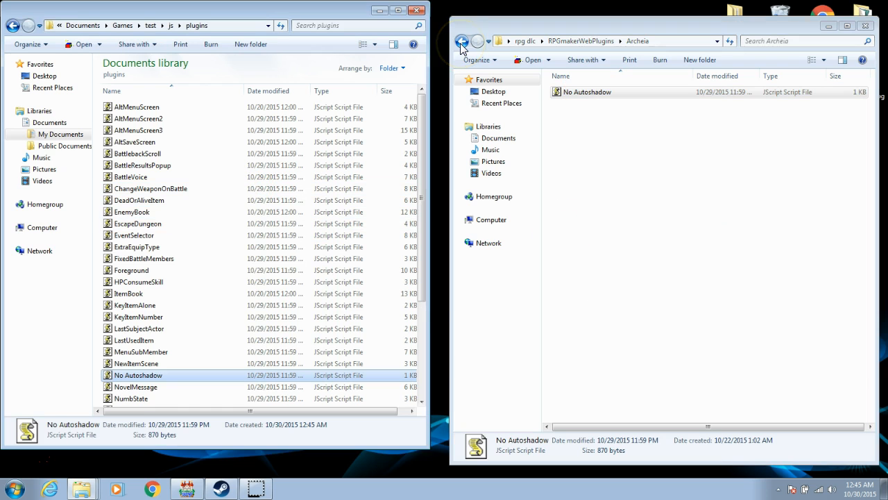
Step: Copy the Galenmereth TDDP scripts into the test game's plugins folder
{"action": "left_click", "coordinate": [462, 42]}
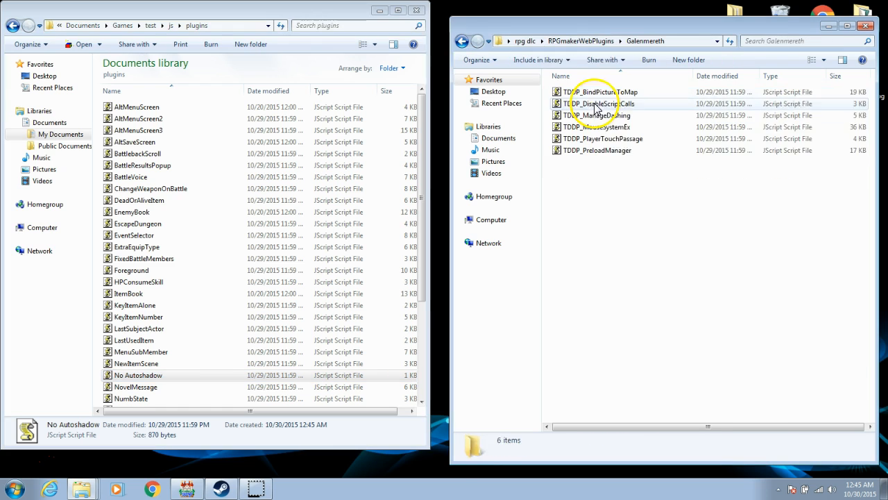
{"action": "right_click", "coordinate": [597, 104]}
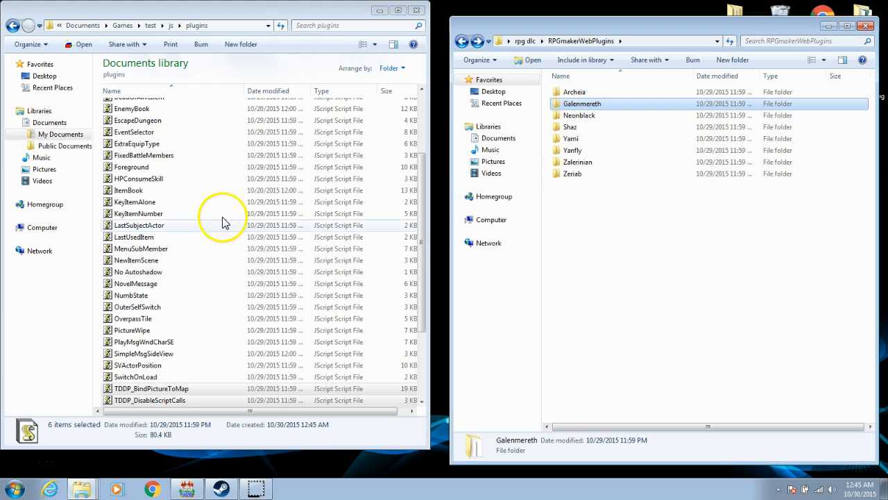
{"action": "mouse_move", "coordinate": [322, 169]}
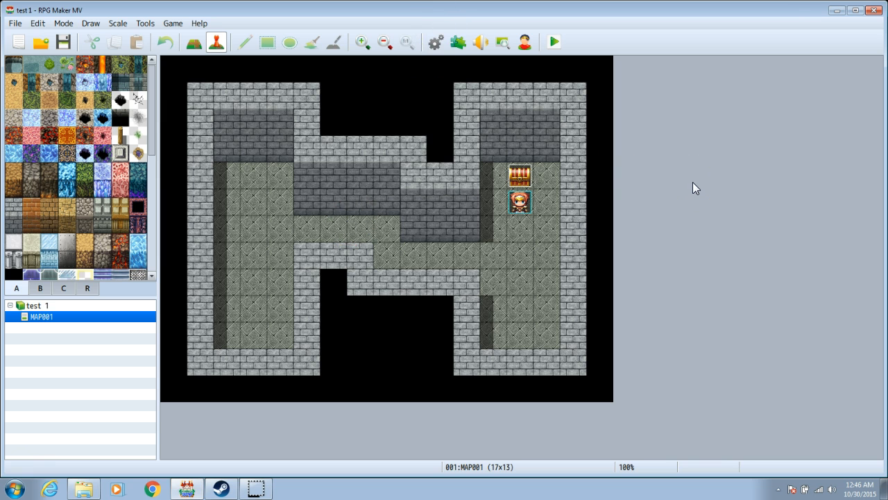
{"action": "mouse_move", "coordinate": [438, 64]}
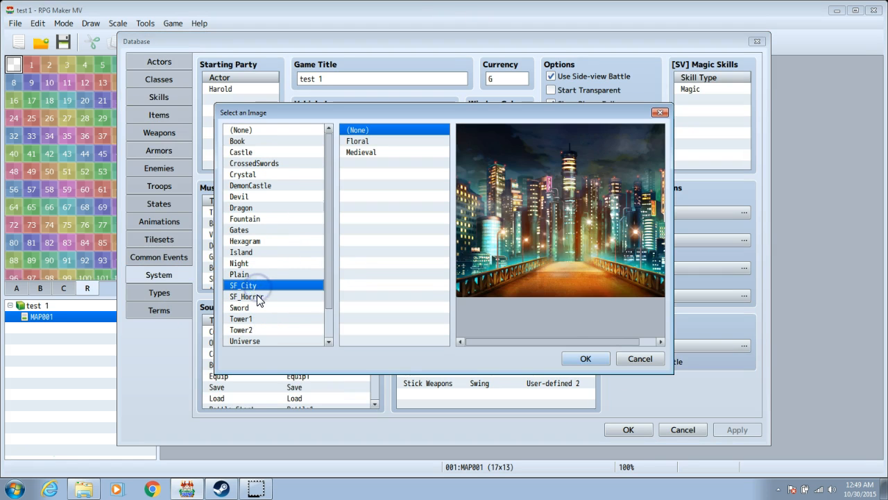
Step: Confirm SF_City as the title screen image in Database > System and close the database
{"action": "left_click", "coordinate": [586, 358]}
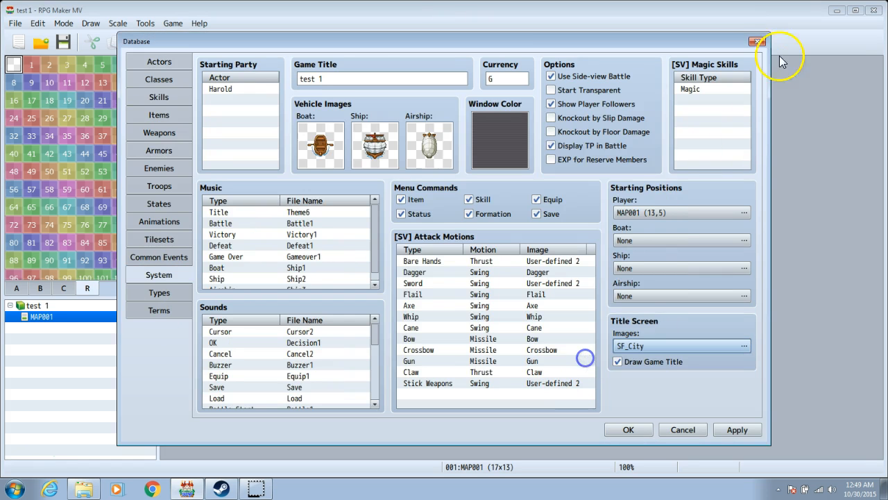
{"action": "left_click", "coordinate": [755, 41]}
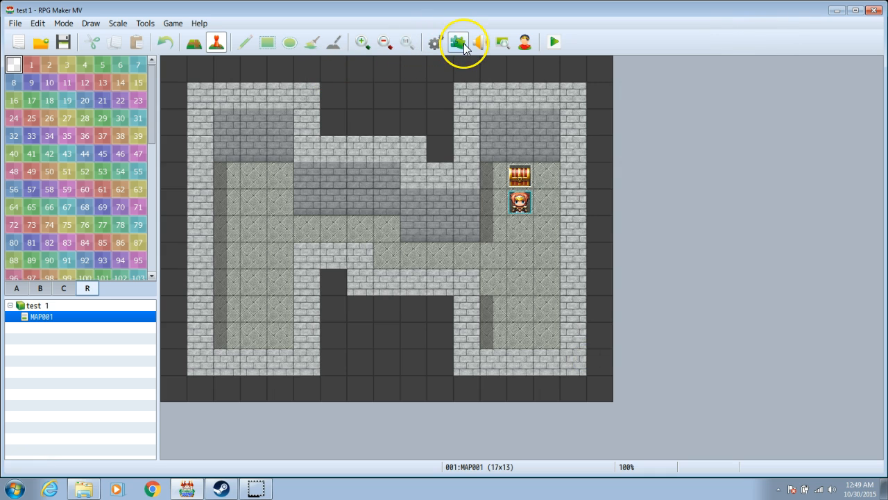
{"action": "mouse_move", "coordinate": [458, 43]}
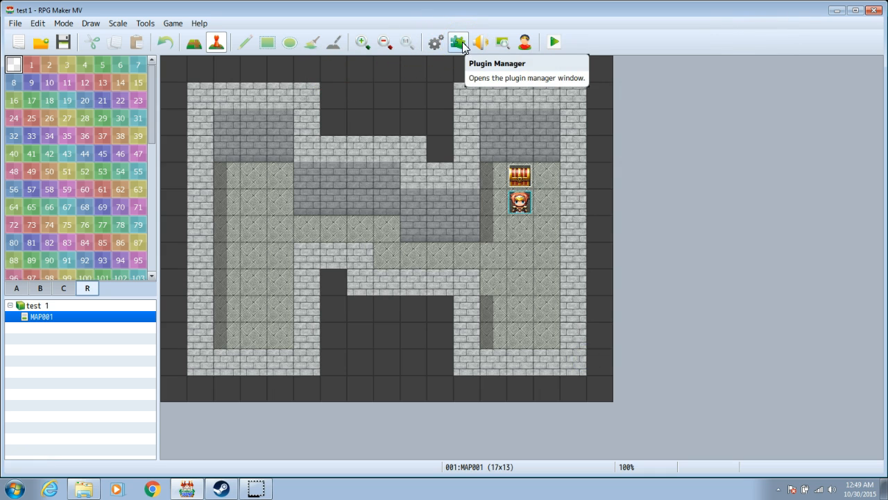
Step: Add a new Plugin Manager entry and choose ItemBook, showing its description and parameters
{"action": "left_click", "coordinate": [458, 42]}
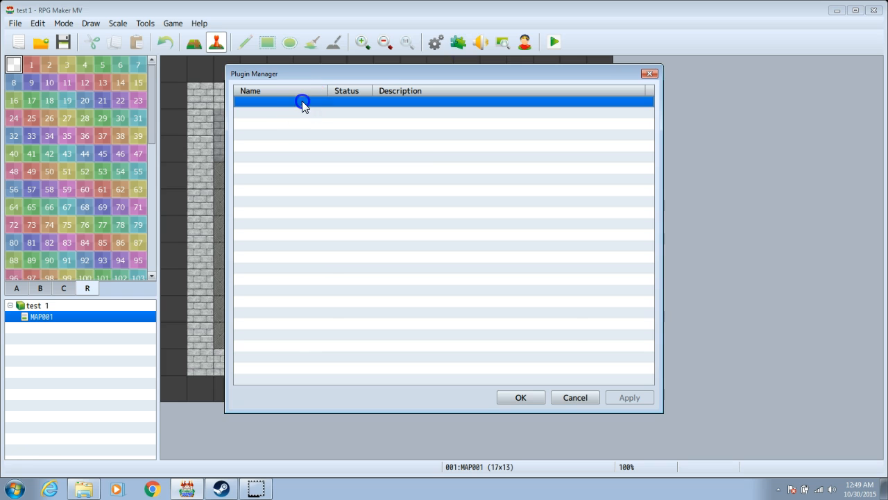
{"action": "double_click", "coordinate": [302, 102]}
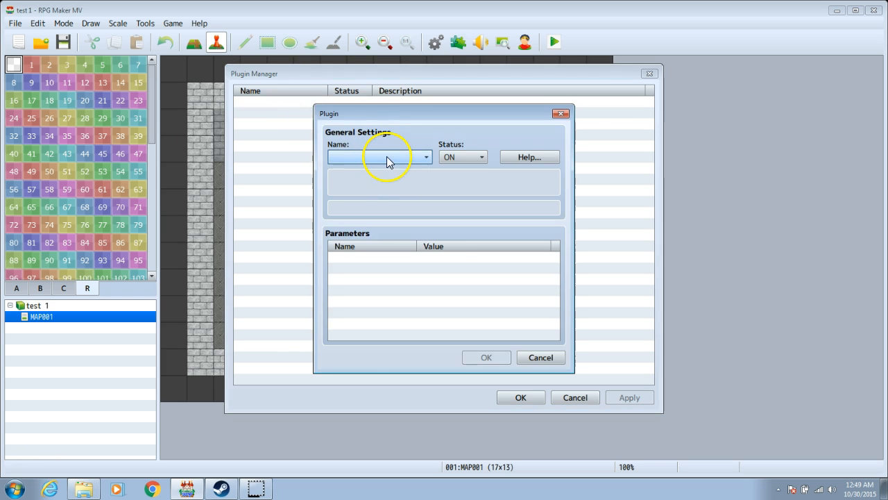
{"action": "left_click", "coordinate": [424, 156]}
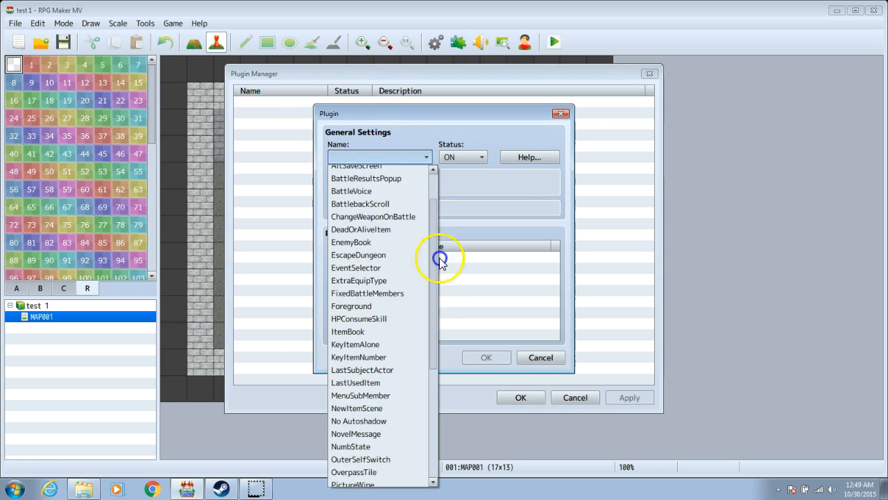
{"action": "left_click", "coordinate": [347, 331]}
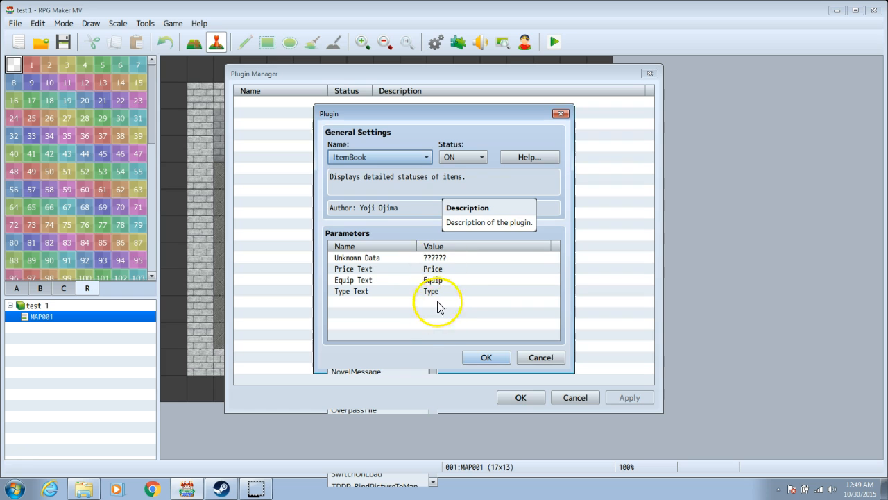
{"action": "mouse_move", "coordinate": [526, 285]}
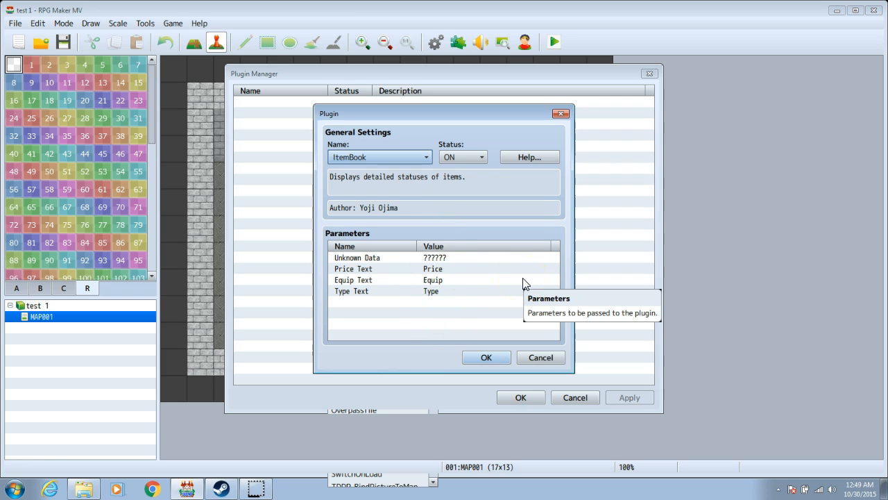